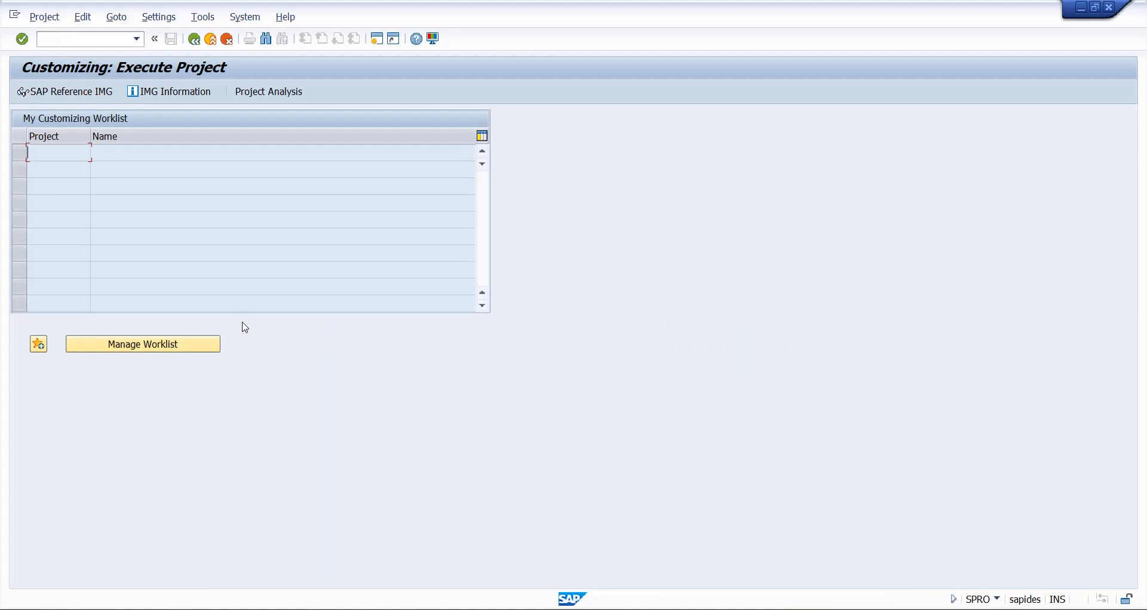
{"action": "mouse_move", "coordinate": [64, 91]}
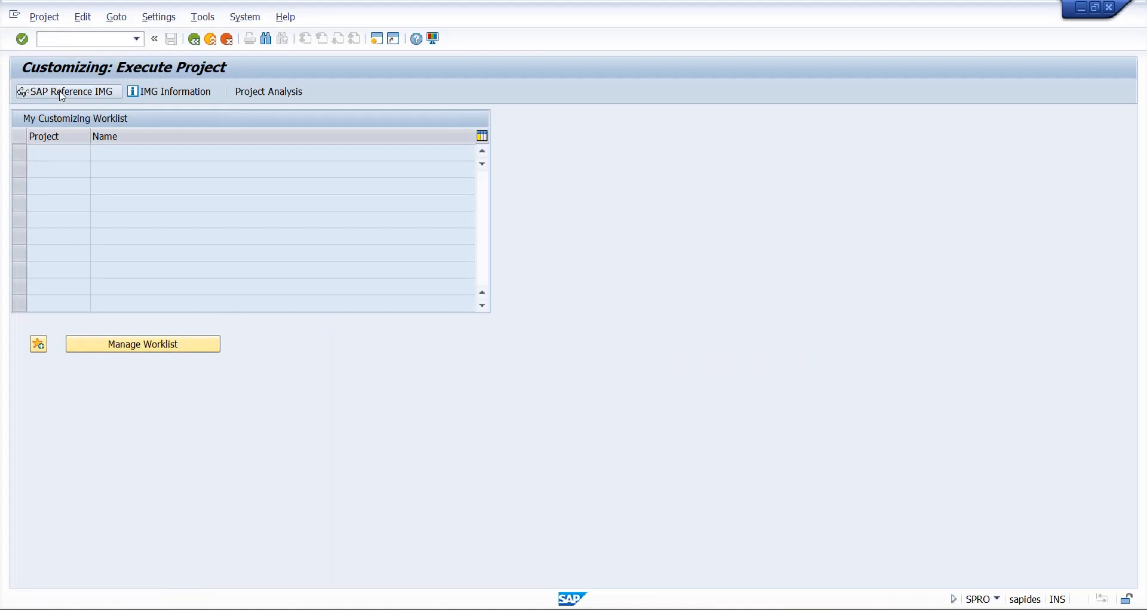
Display the SAP Reference IMG showing the Customizing Implementation Guide structure
{"action": "left_click", "coordinate": [66, 90]}
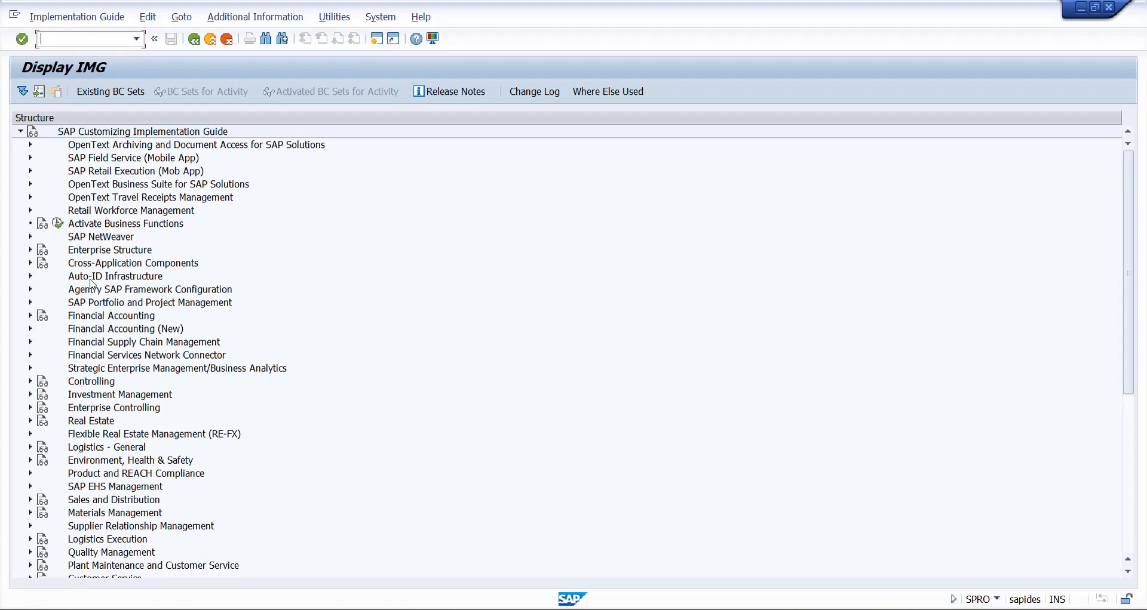
{"action": "mouse_move", "coordinate": [106, 411]}
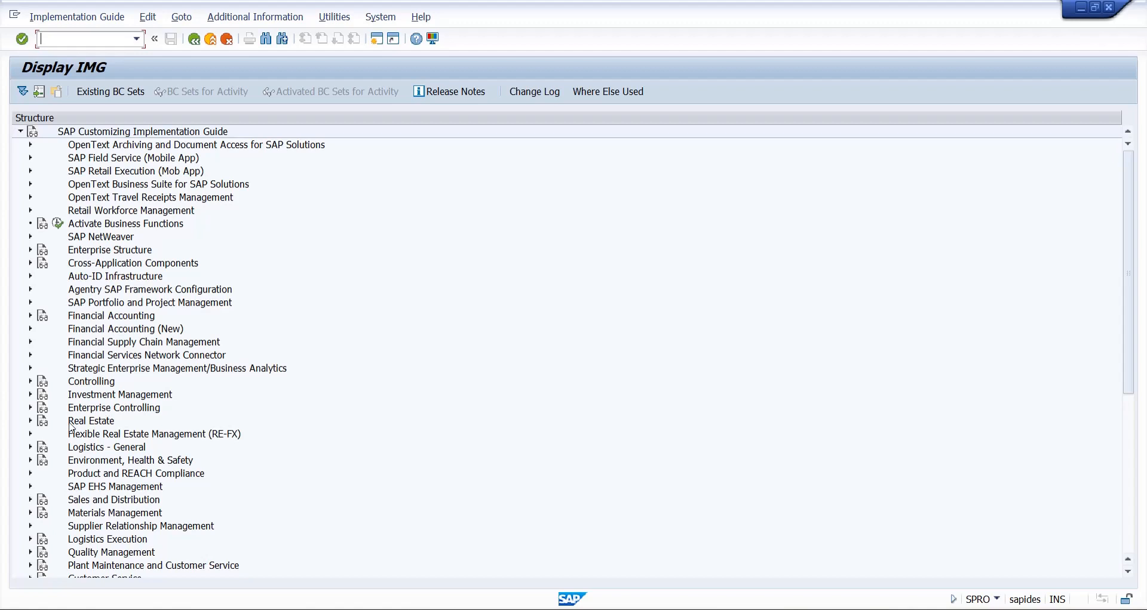
{"action": "mouse_move", "coordinate": [64, 269]}
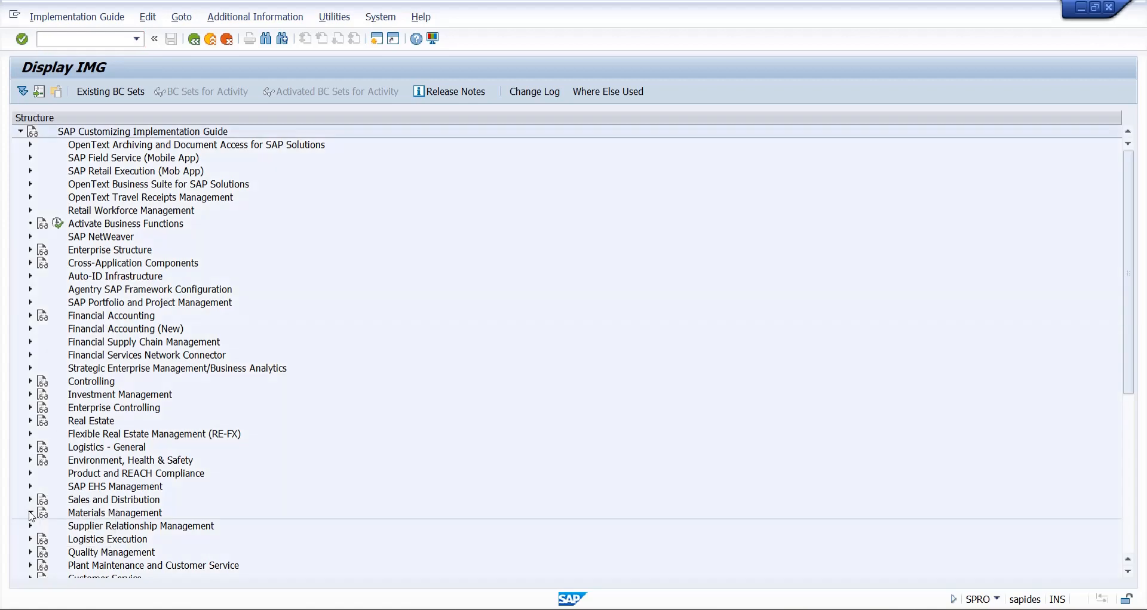
Expand Materials Management and its Purchasing node to list purchasing configuration activities
{"action": "left_click", "coordinate": [31, 512]}
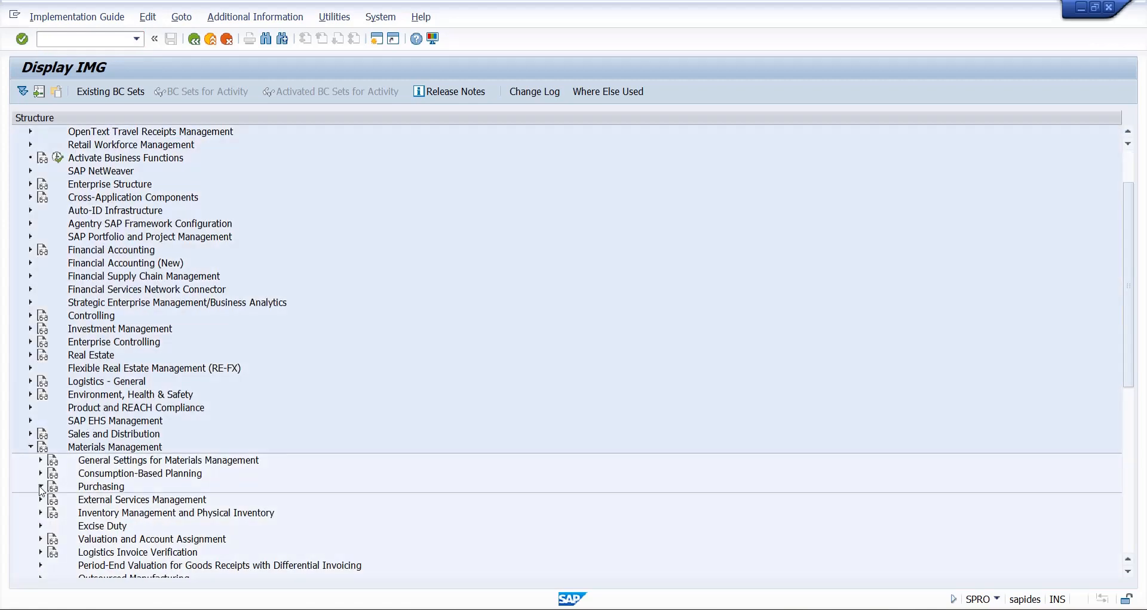
{"action": "left_click", "coordinate": [40, 488]}
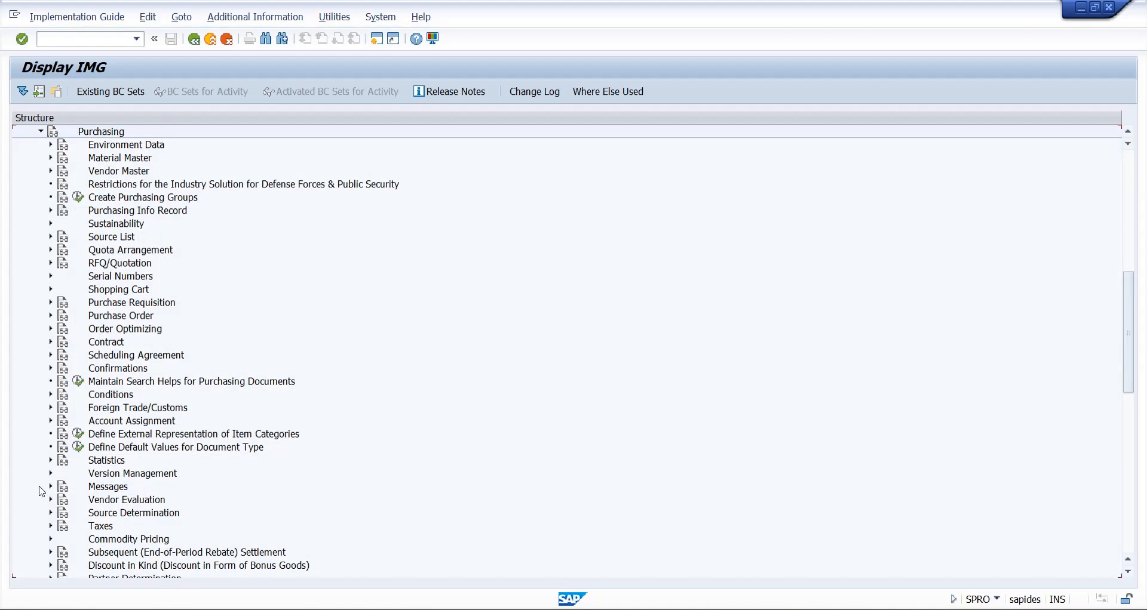
{"action": "mouse_move", "coordinate": [84, 195]}
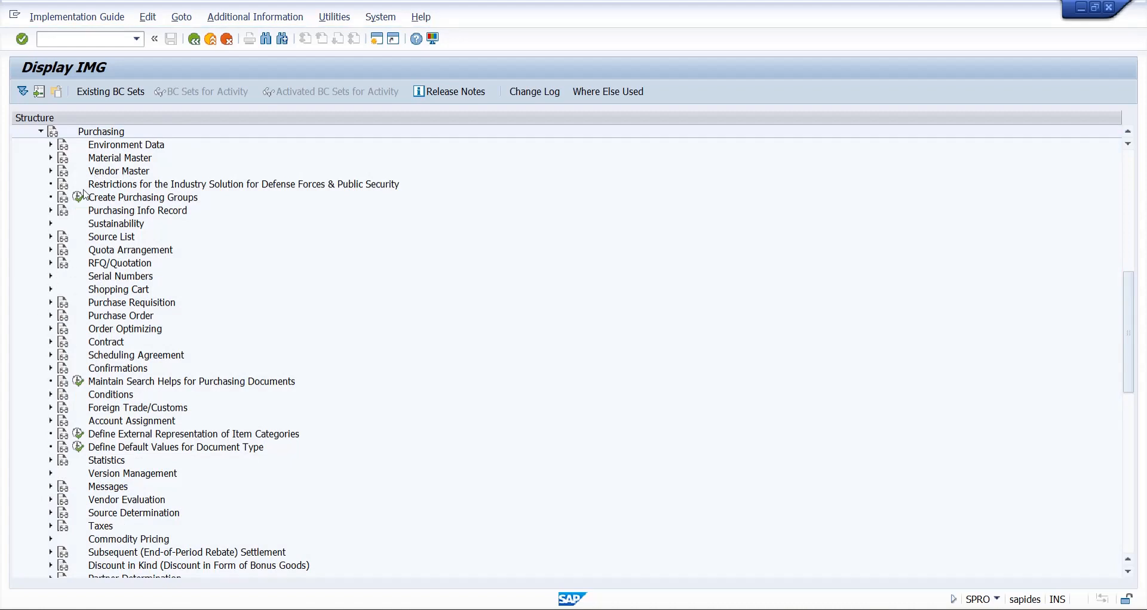
{"action": "mouse_move", "coordinate": [76, 198]}
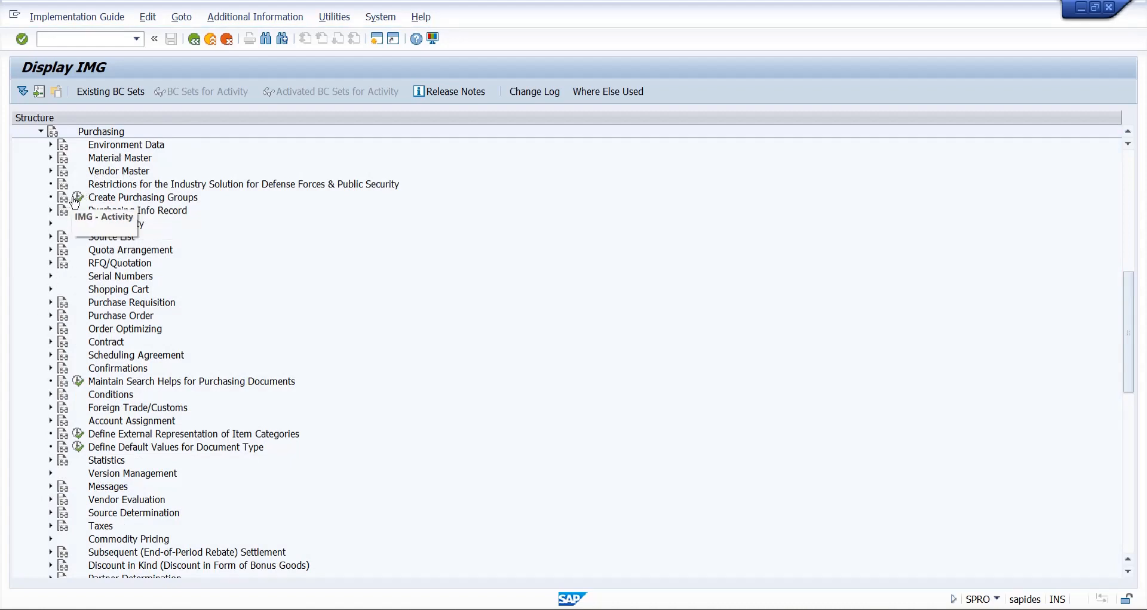
{"action": "mouse_move", "coordinate": [76, 199]}
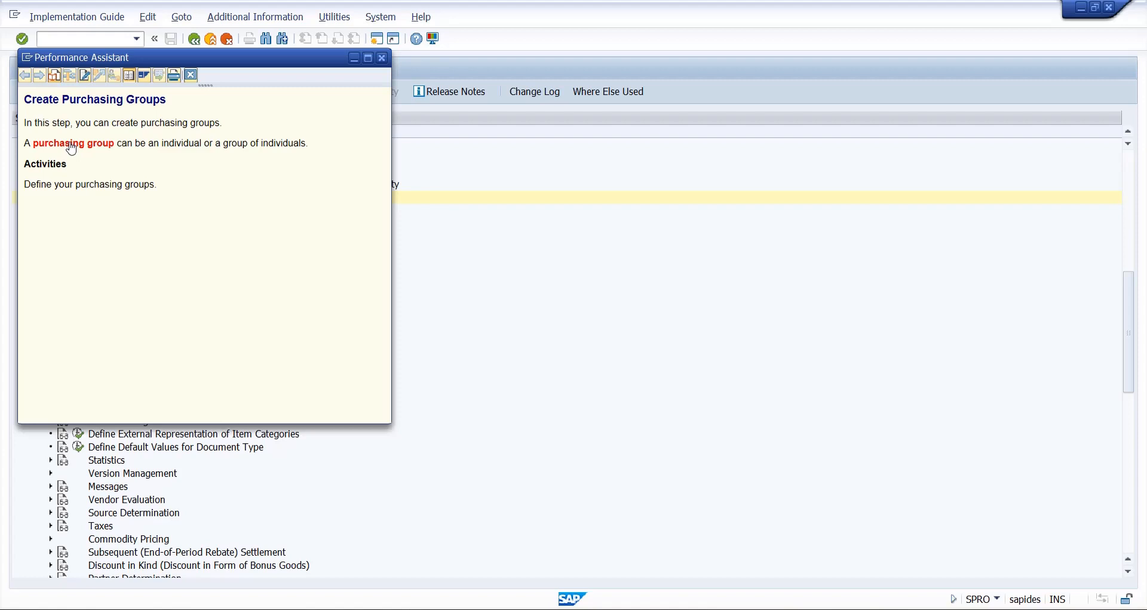
{"action": "mouse_move", "coordinate": [110, 179]}
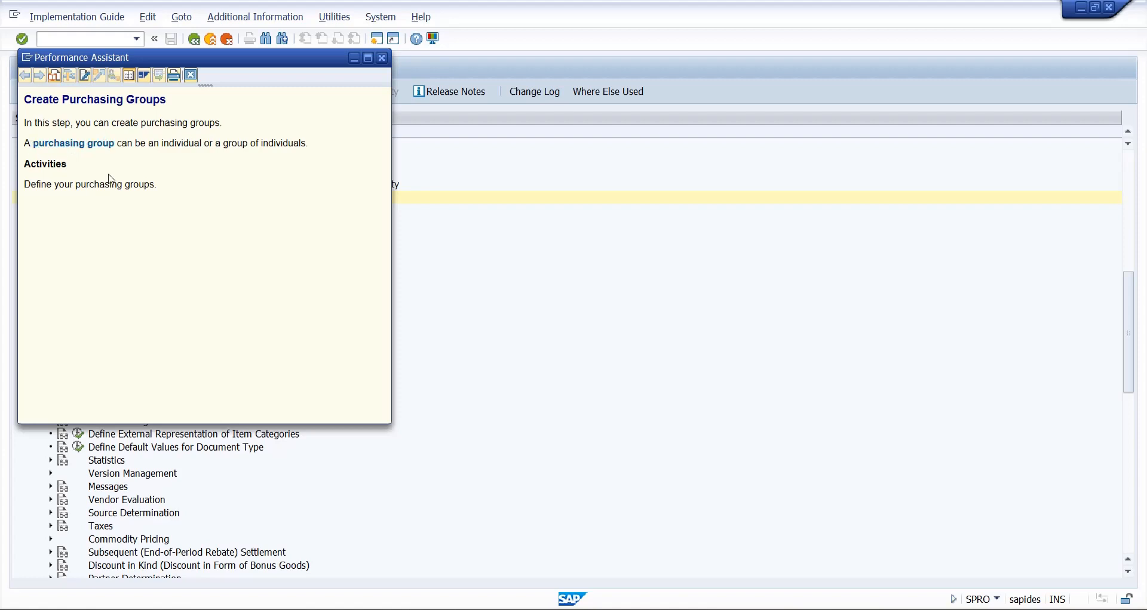
{"action": "mouse_move", "coordinate": [220, 56]}
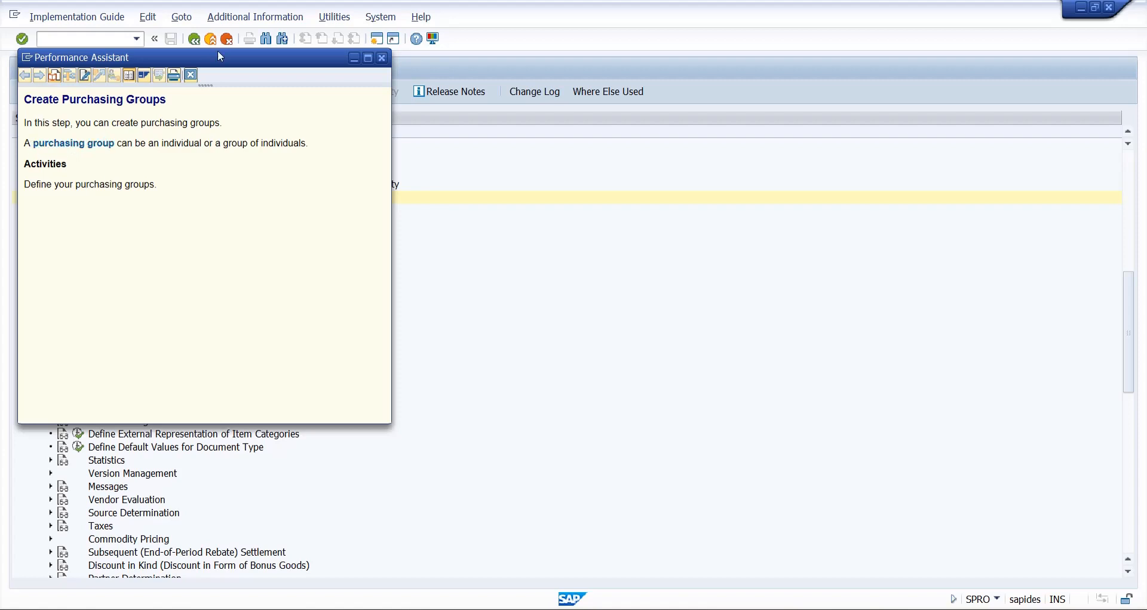
Add new purchasing group S01 with description 'S101 Pur Group'
{"action": "left_click", "coordinate": [381, 57]}
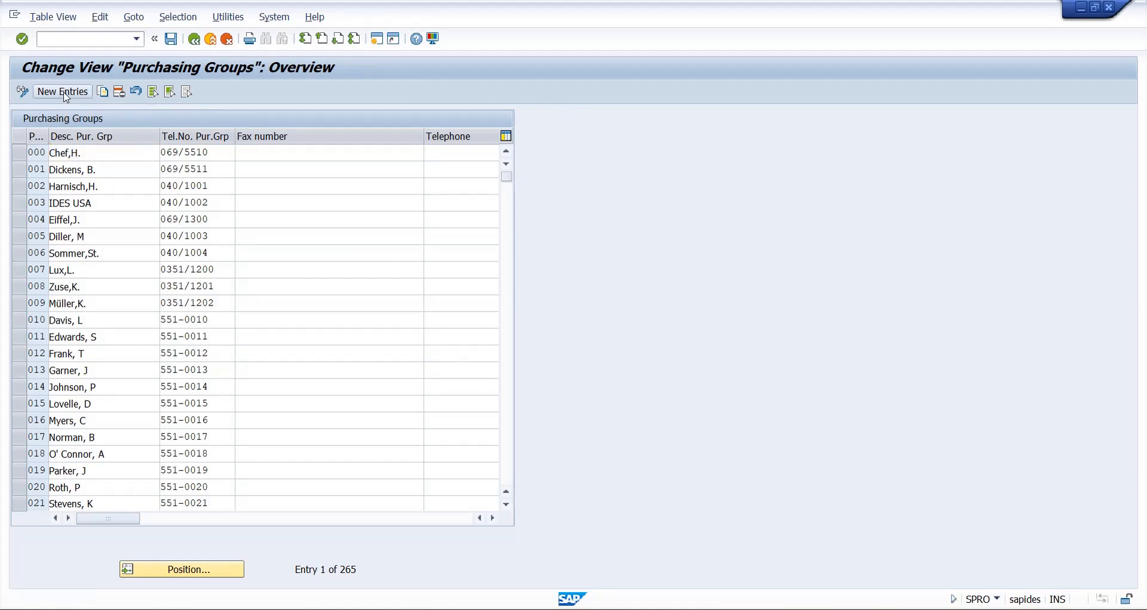
{"action": "left_click", "coordinate": [62, 91]}
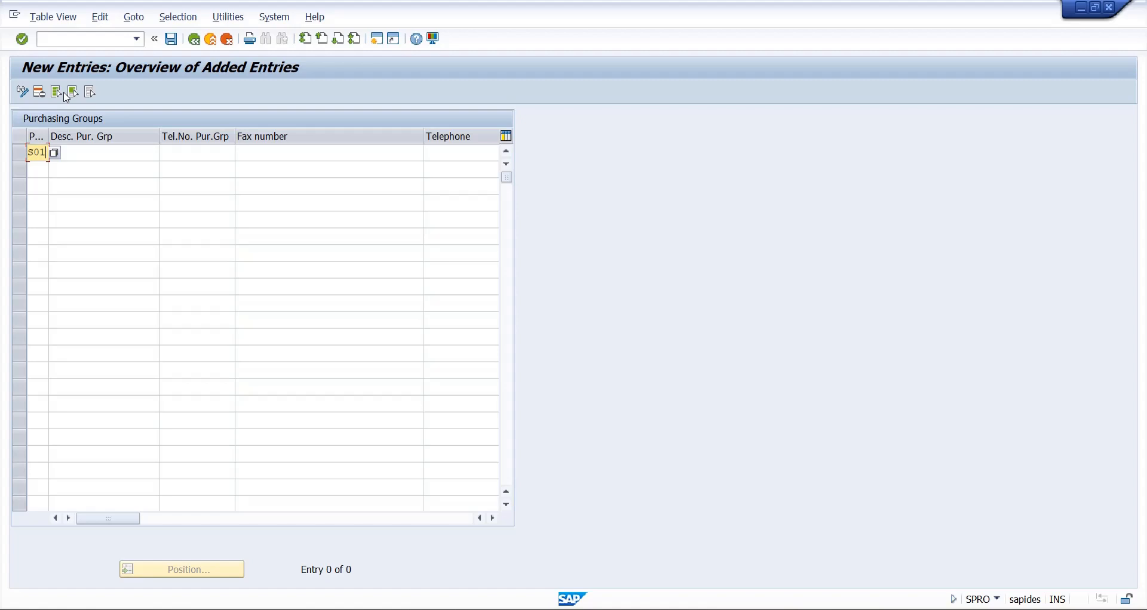
{"action": "left_click", "coordinate": [103, 151]}
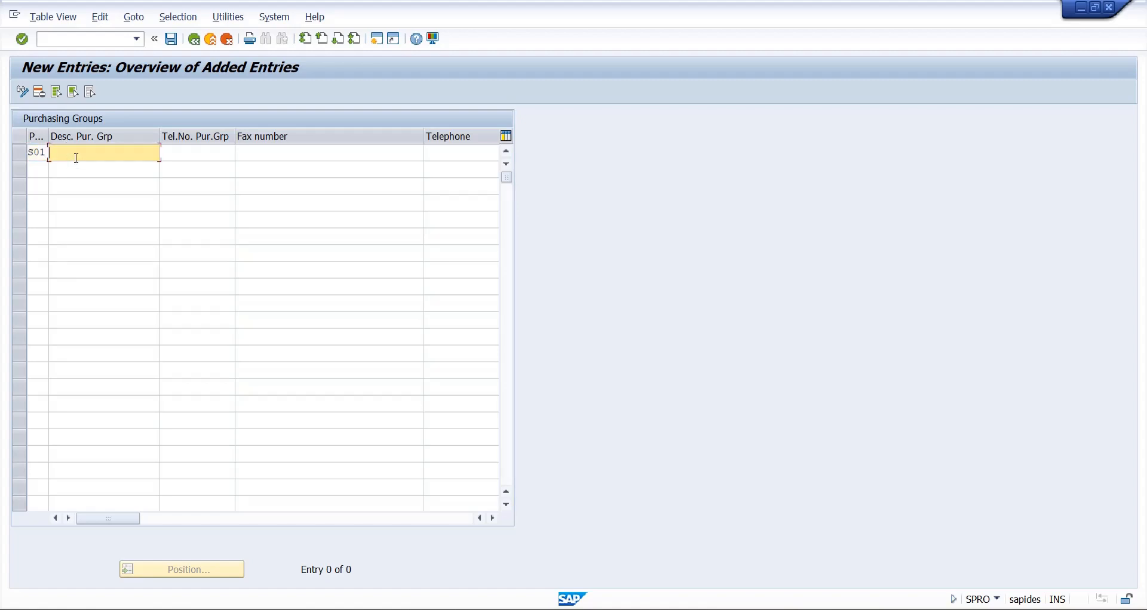
{"action": "type", "text": "S101 Pu"}
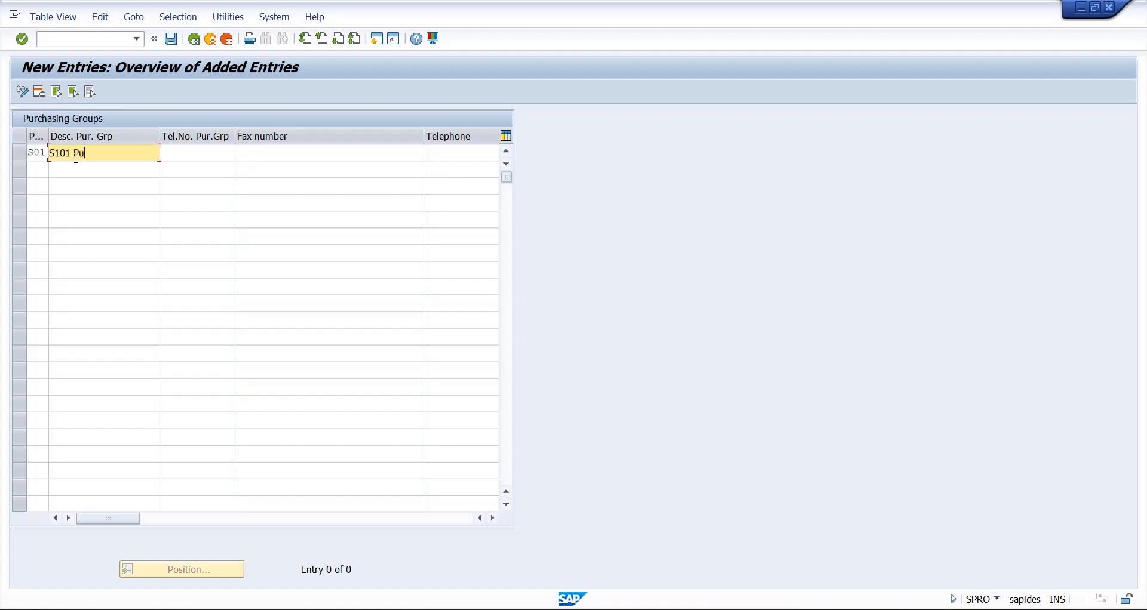
{"action": "type", "text": "r"}
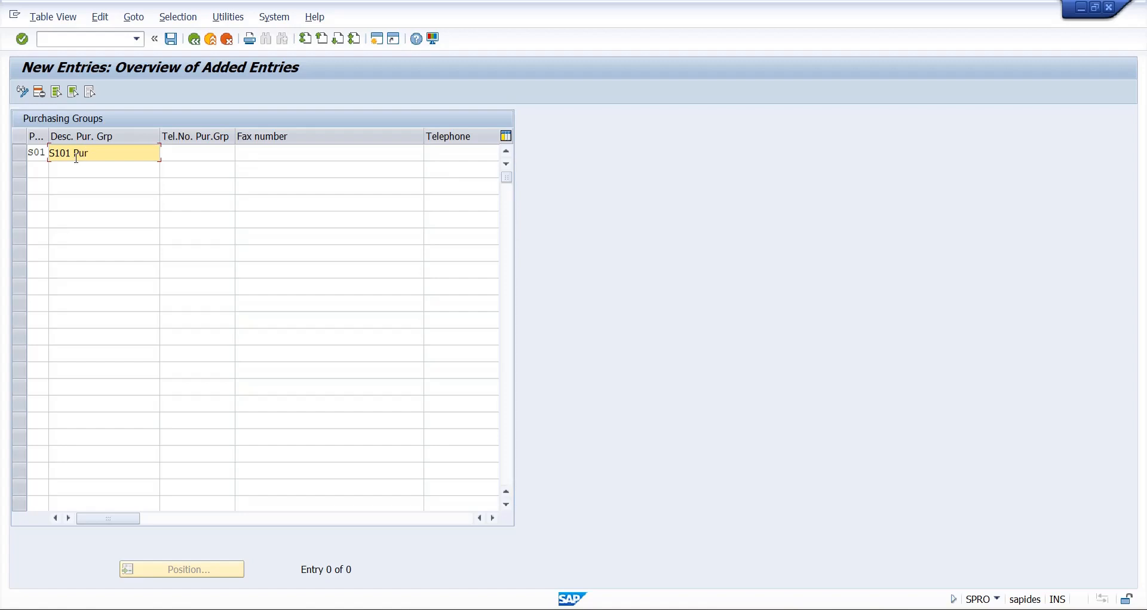
{"action": "type", "text": "Group"}
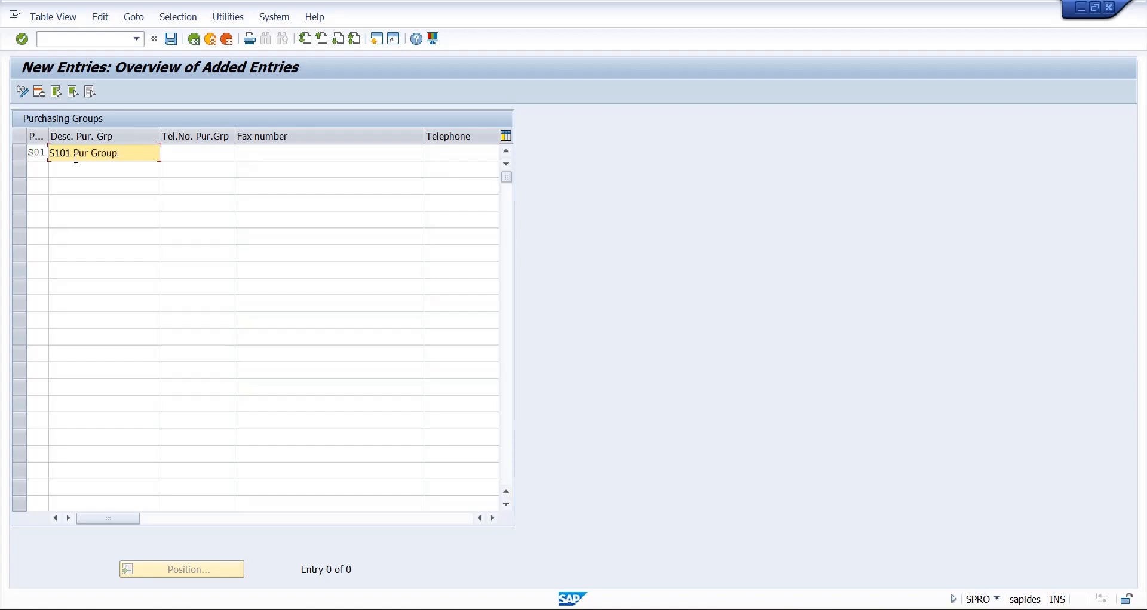
{"action": "left_click", "coordinate": [197, 153]}
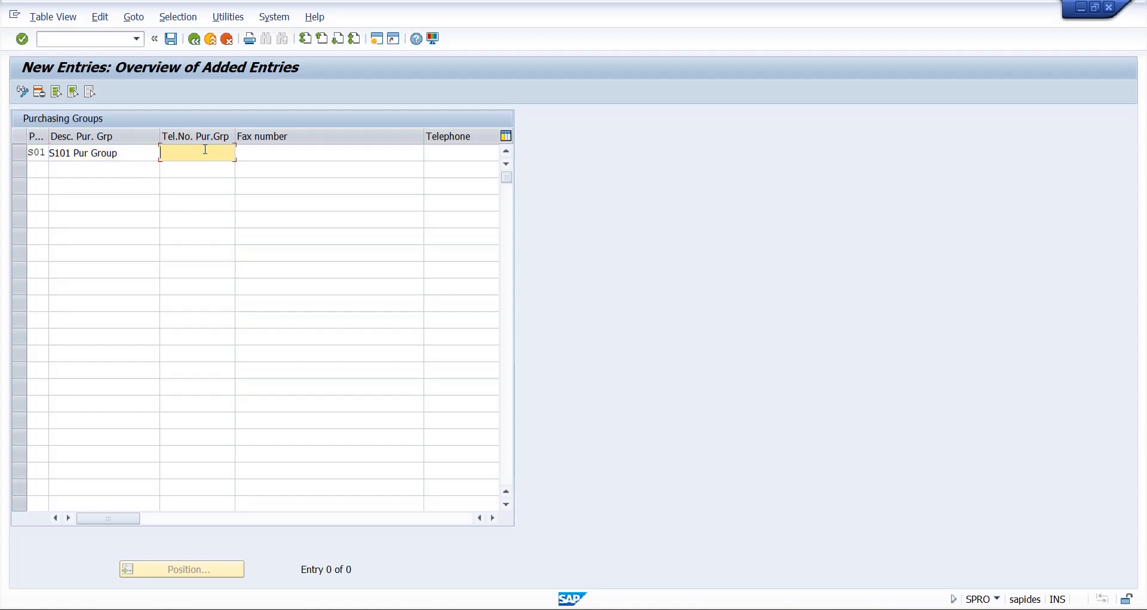
{"action": "type", "text": "9102"}
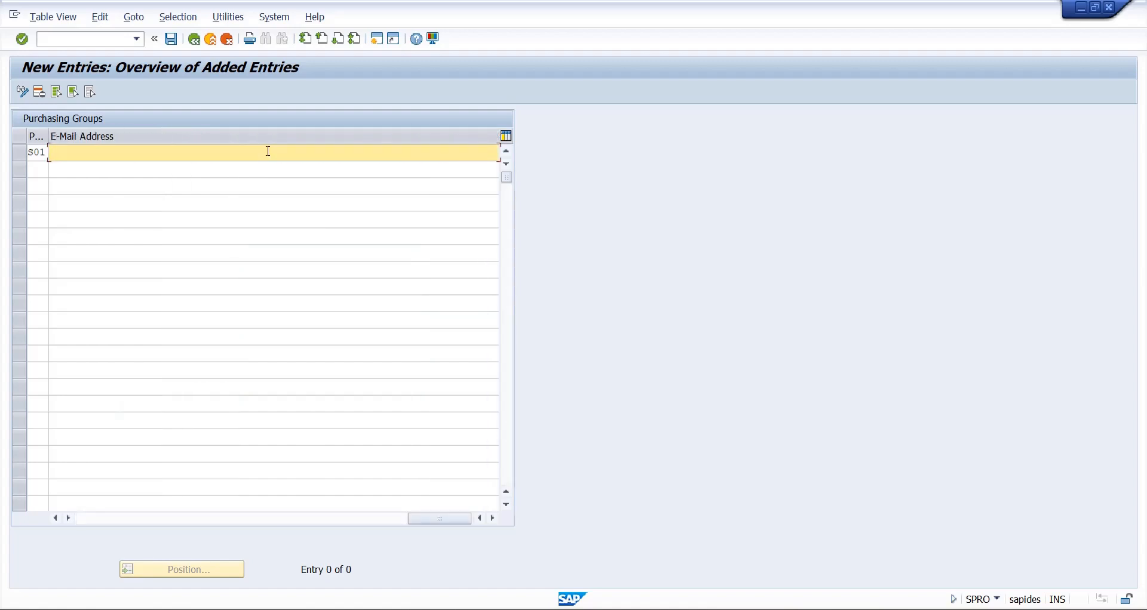
{"action": "type", "text": "Test@"}
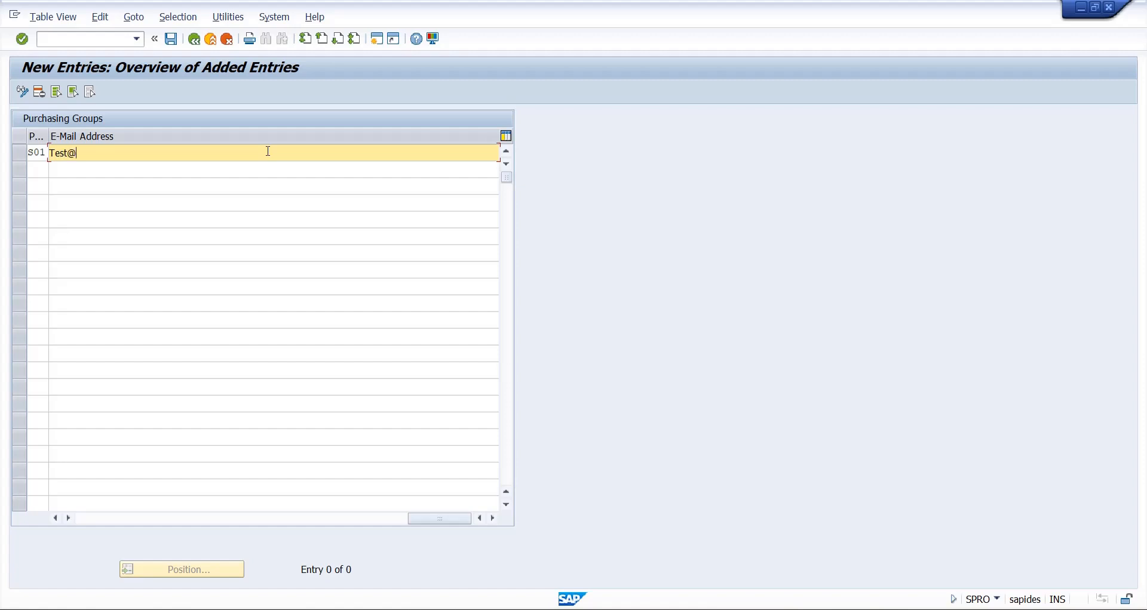
{"action": "type", "text": "gmail"}
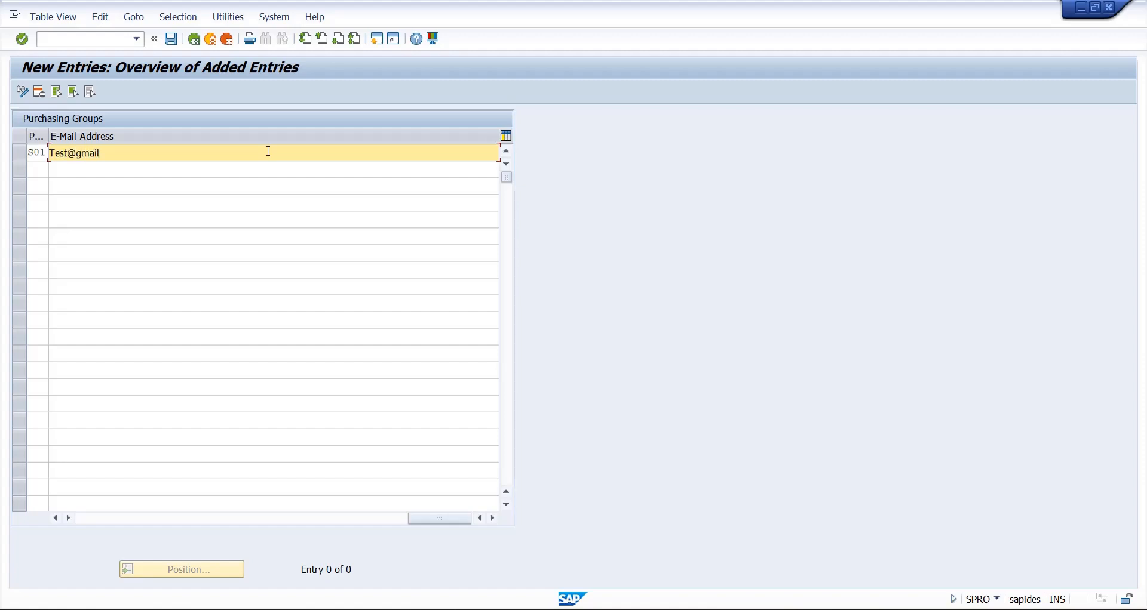
{"action": "type", "text": ".com"}
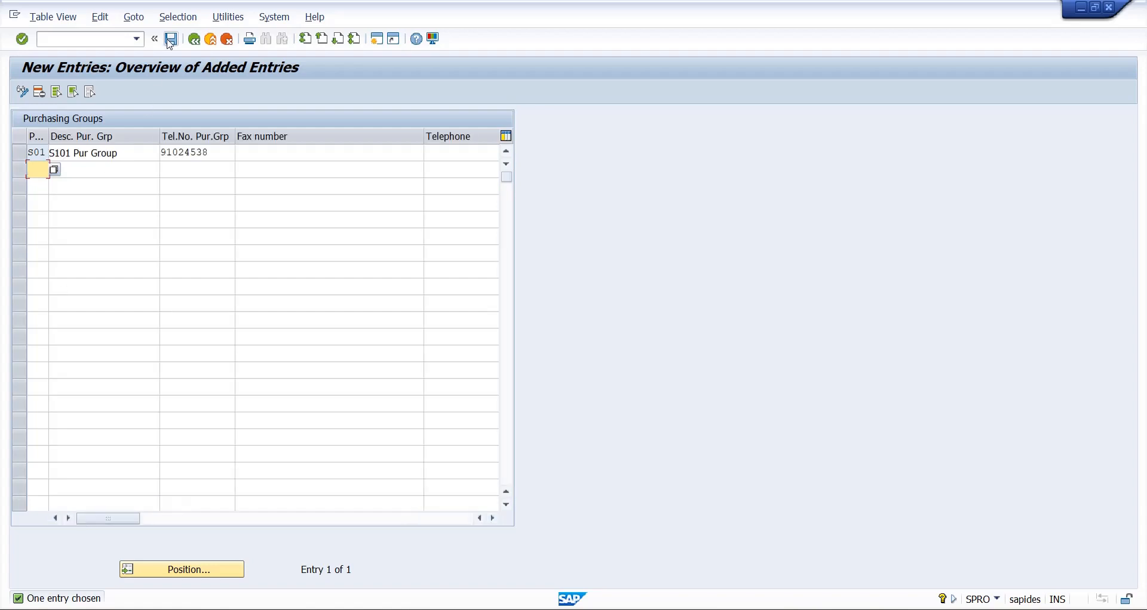
Save group S01 under customizing request ID7K900173 and return to the project screen
{"action": "left_click", "coordinate": [171, 39]}
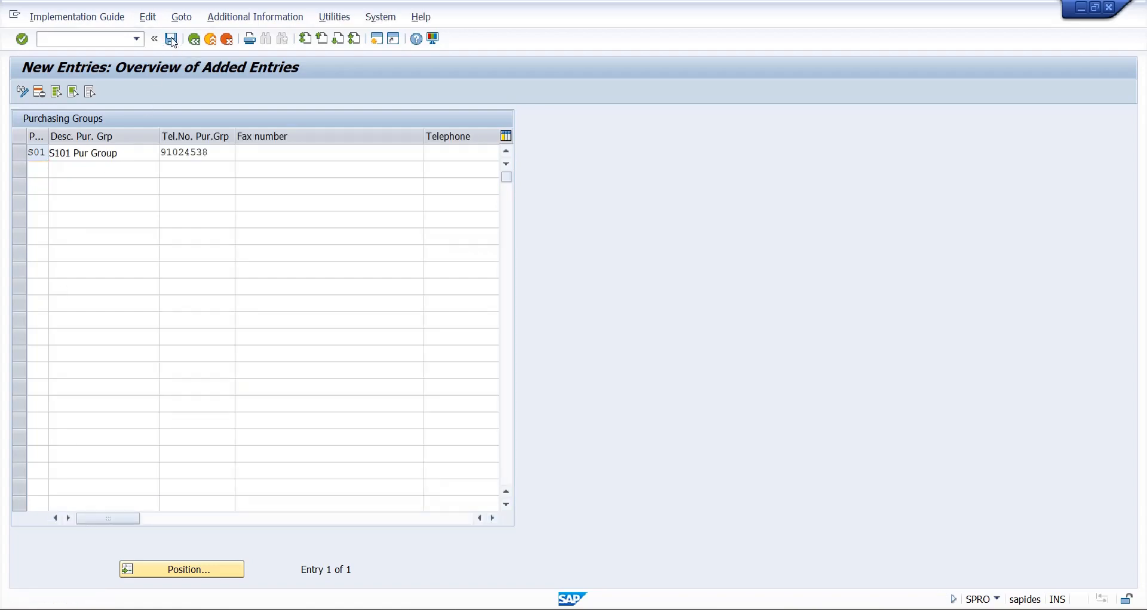
{"action": "left_click", "coordinate": [170, 38]}
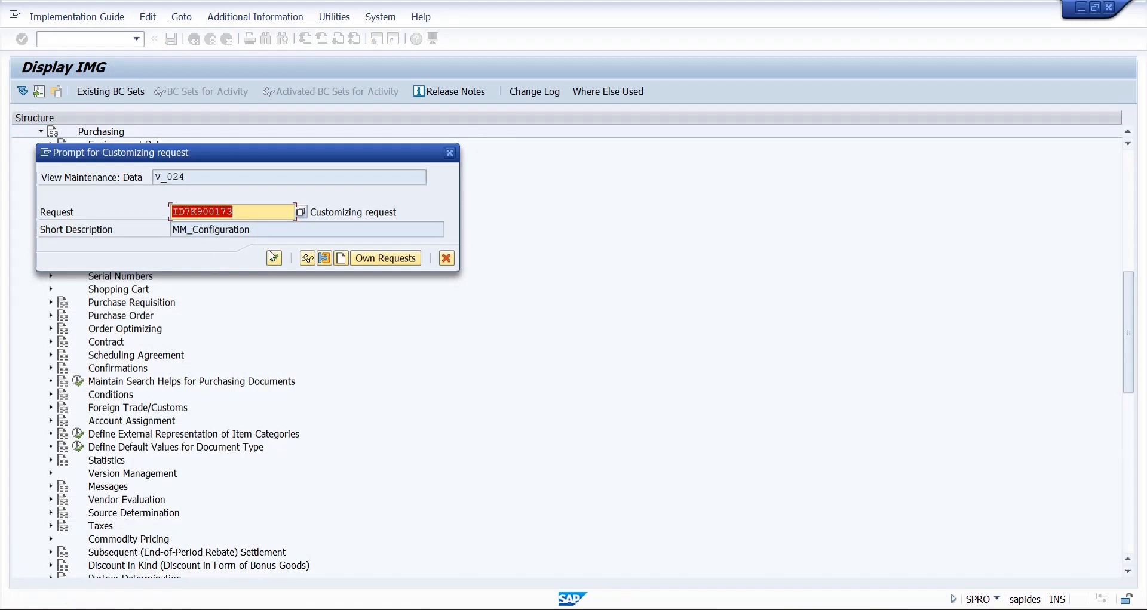
{"action": "mouse_move", "coordinate": [273, 258]}
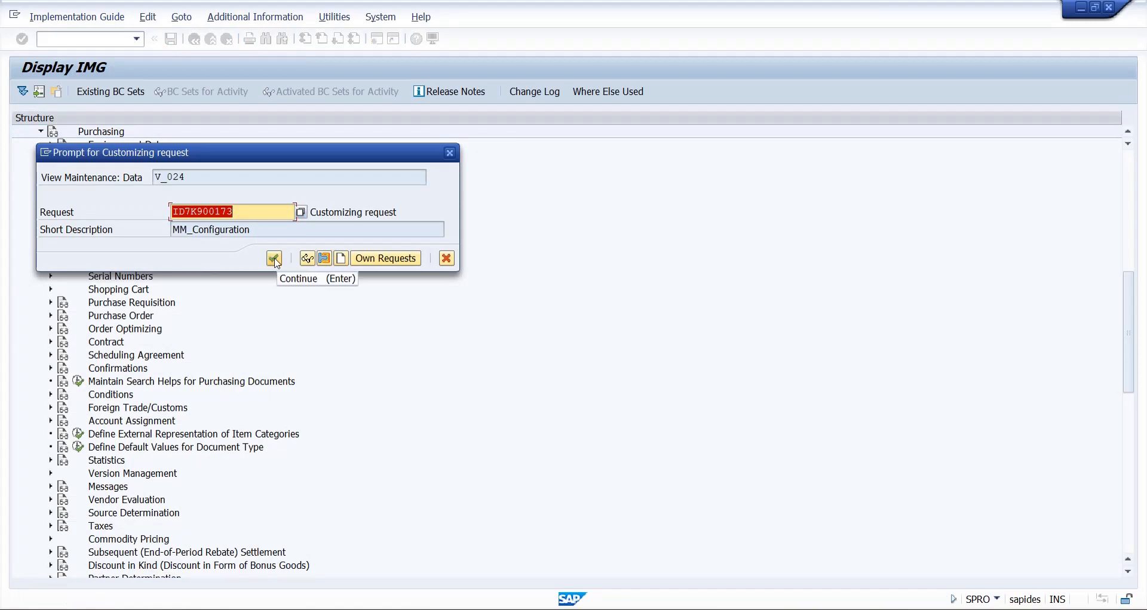
{"action": "left_click", "coordinate": [275, 258]}
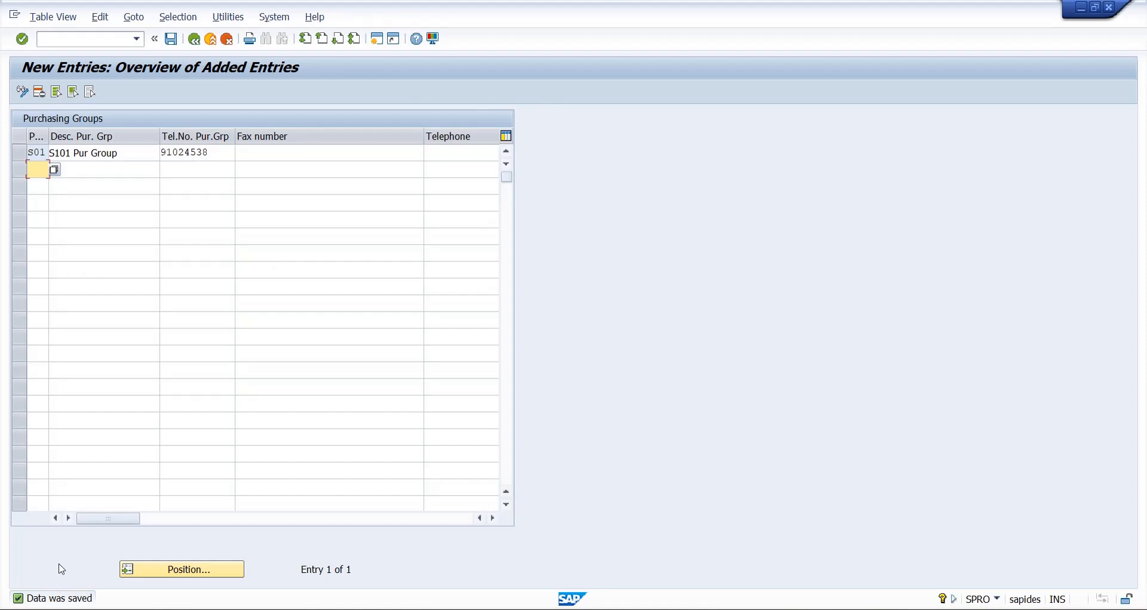
{"action": "left_click", "coordinate": [194, 38]}
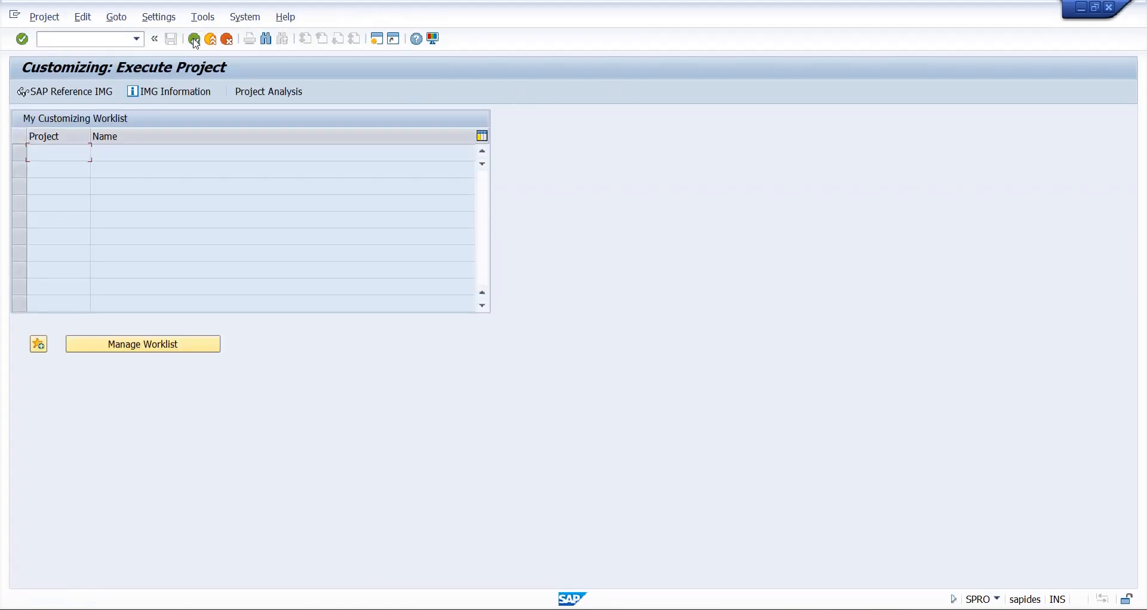
Run OME4 to view the 266-entry purchasing groups list, then return to SAP Easy Access
{"action": "left_click", "coordinate": [193, 38]}
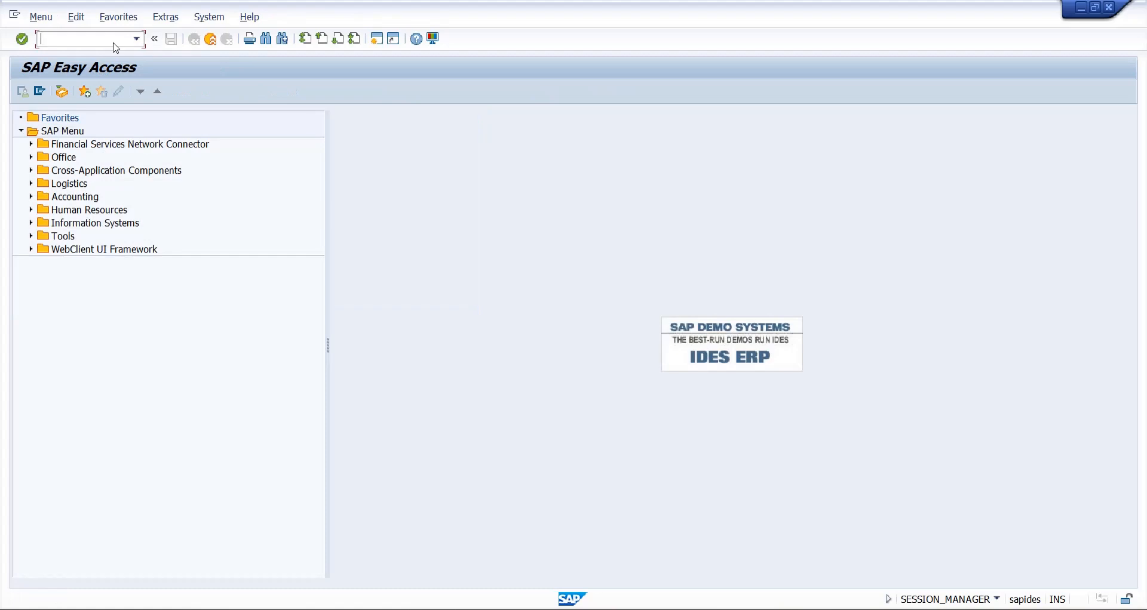
{"action": "type", "text": "om"}
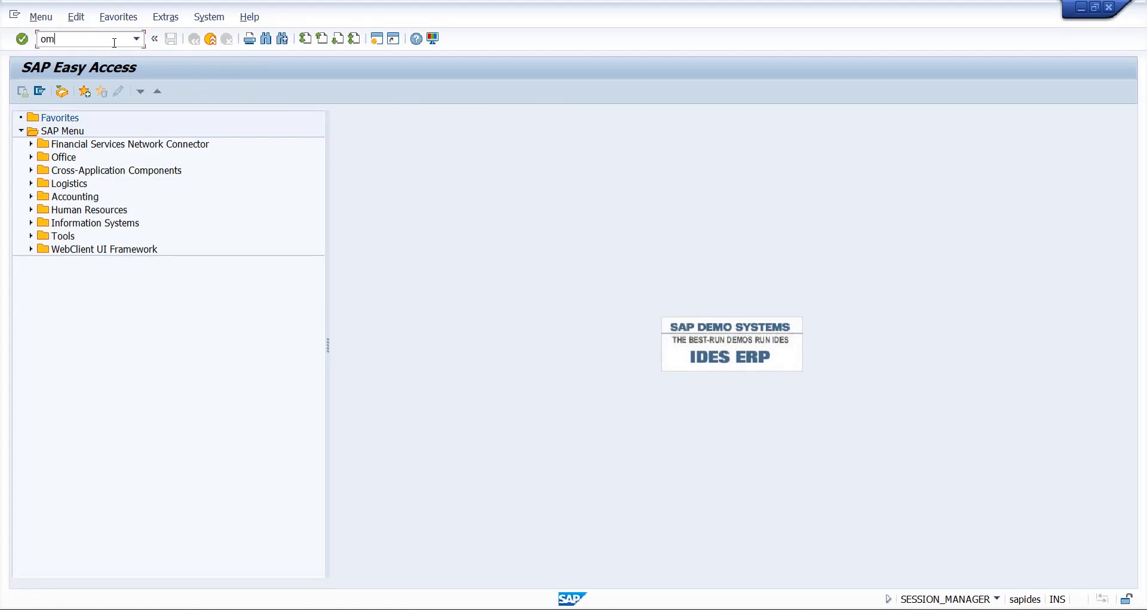
{"action": "type", "text": "e4"}
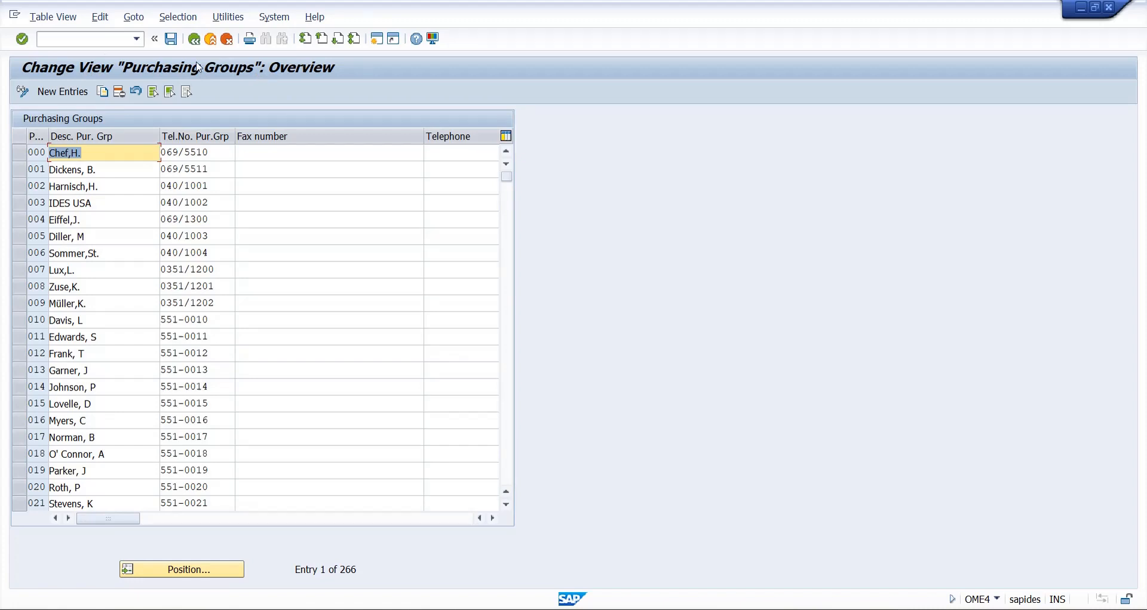
{"action": "mouse_move", "coordinate": [194, 38]}
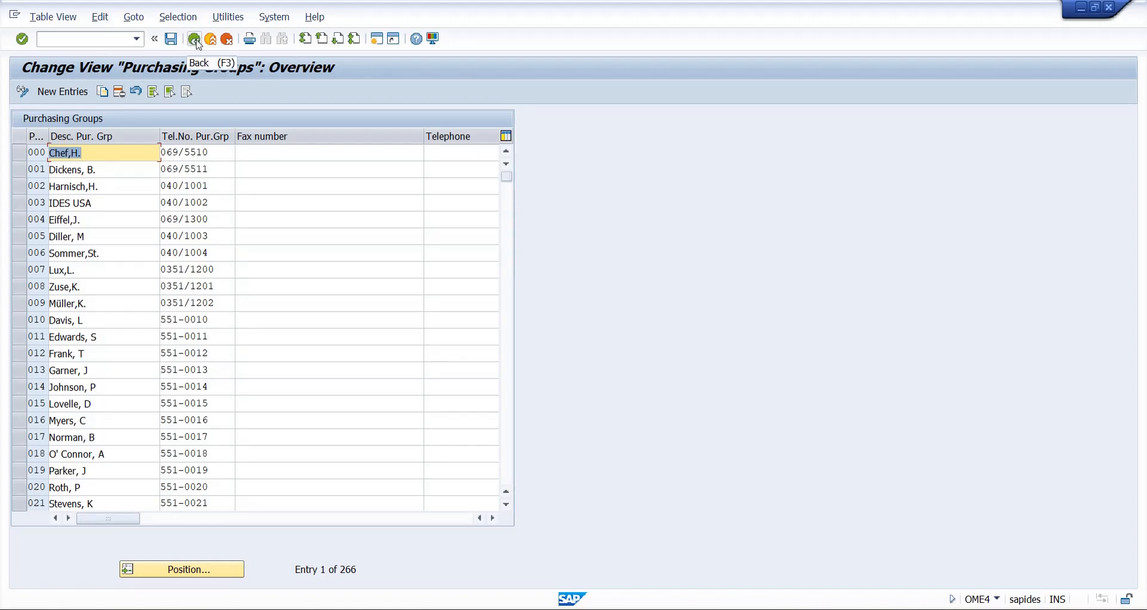
{"action": "left_click", "coordinate": [193, 38]}
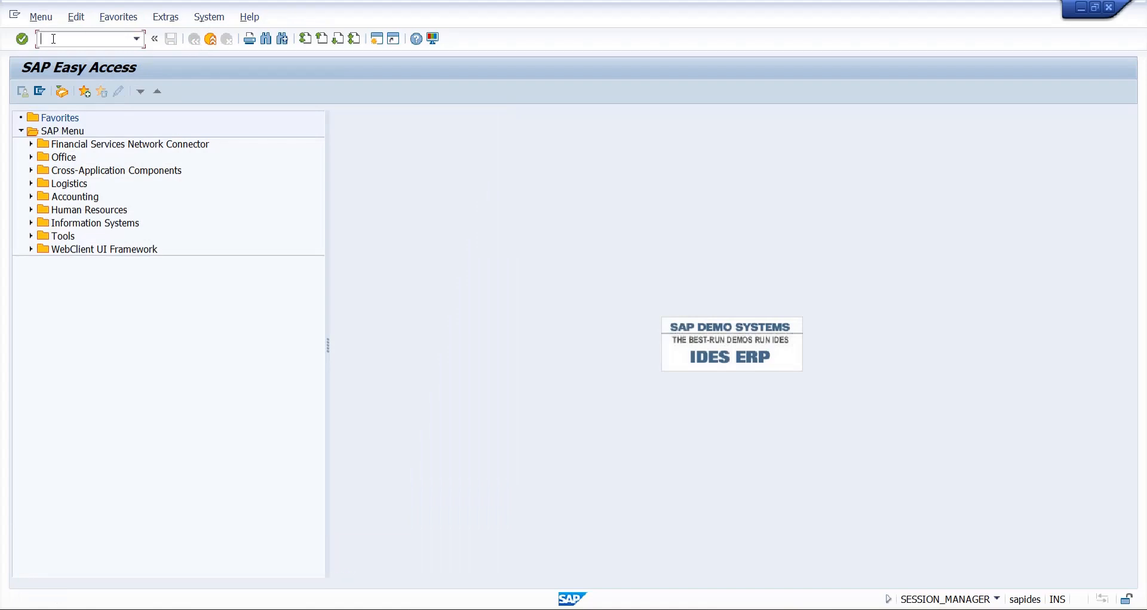
In SE16N, query table T024 for Purch. Group S01, returning one hit 'S101 Pur Group'
{"action": "type", "text": "se"}
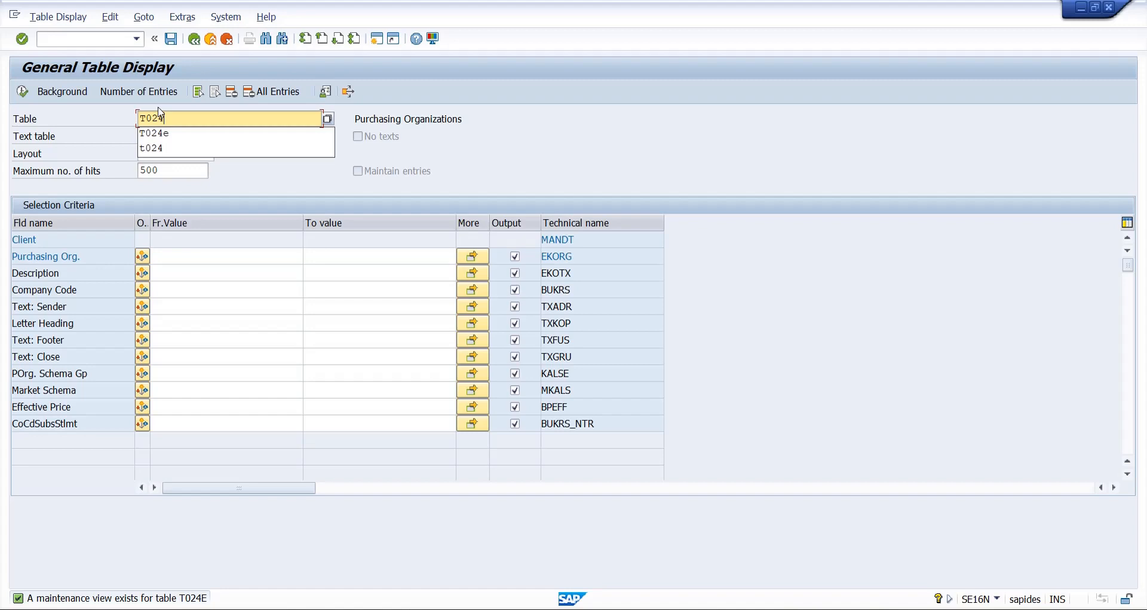
{"action": "left_click", "coordinate": [150, 148]}
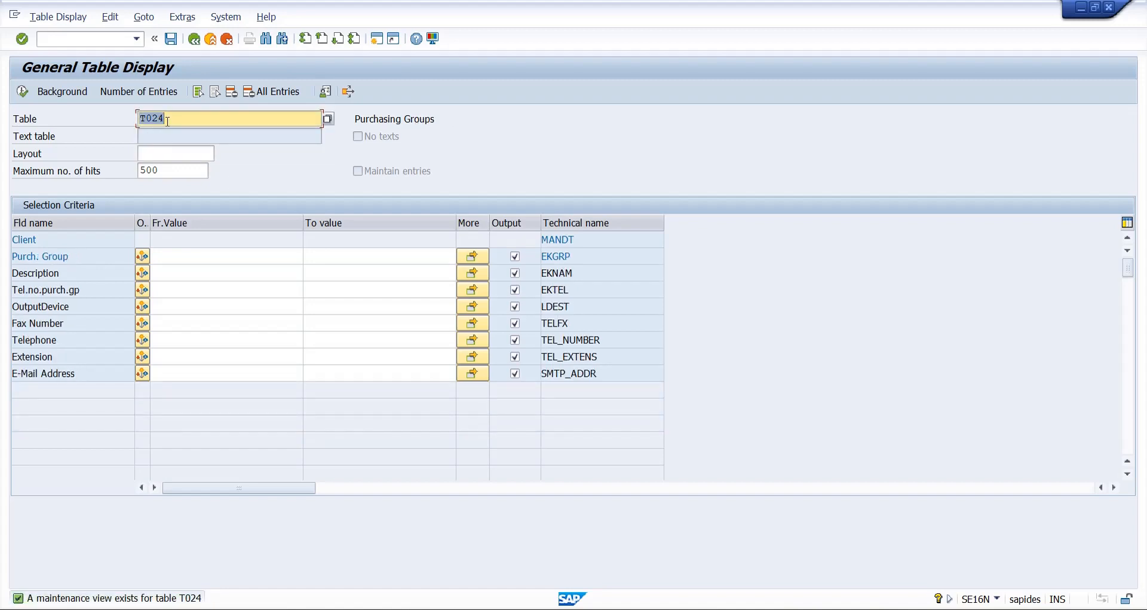
{"action": "left_click", "coordinate": [227, 255]}
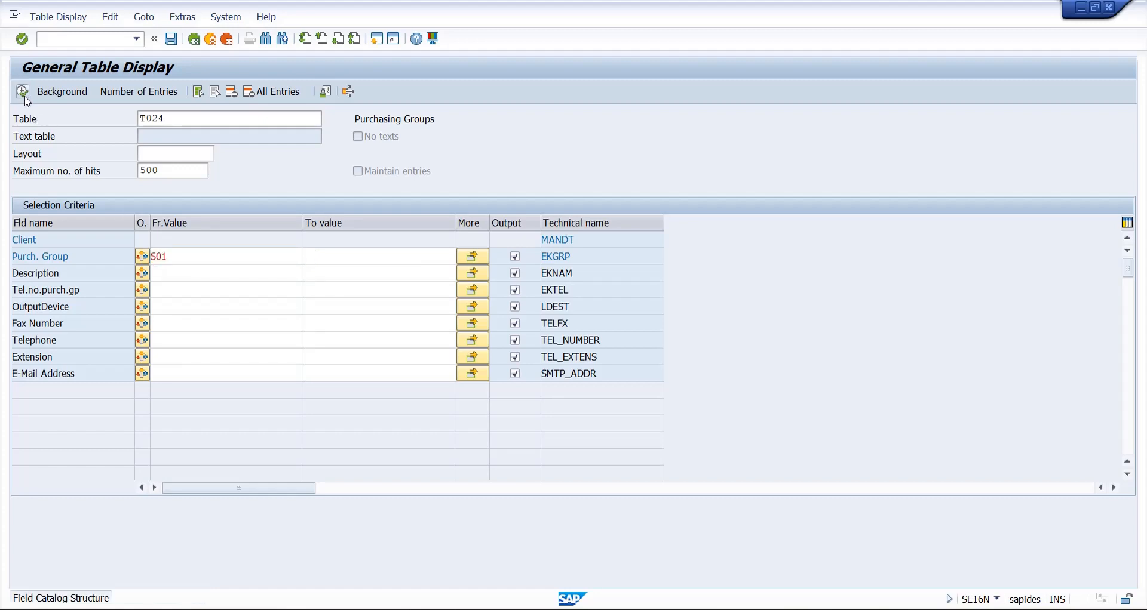
{"action": "left_click", "coordinate": [22, 91]}
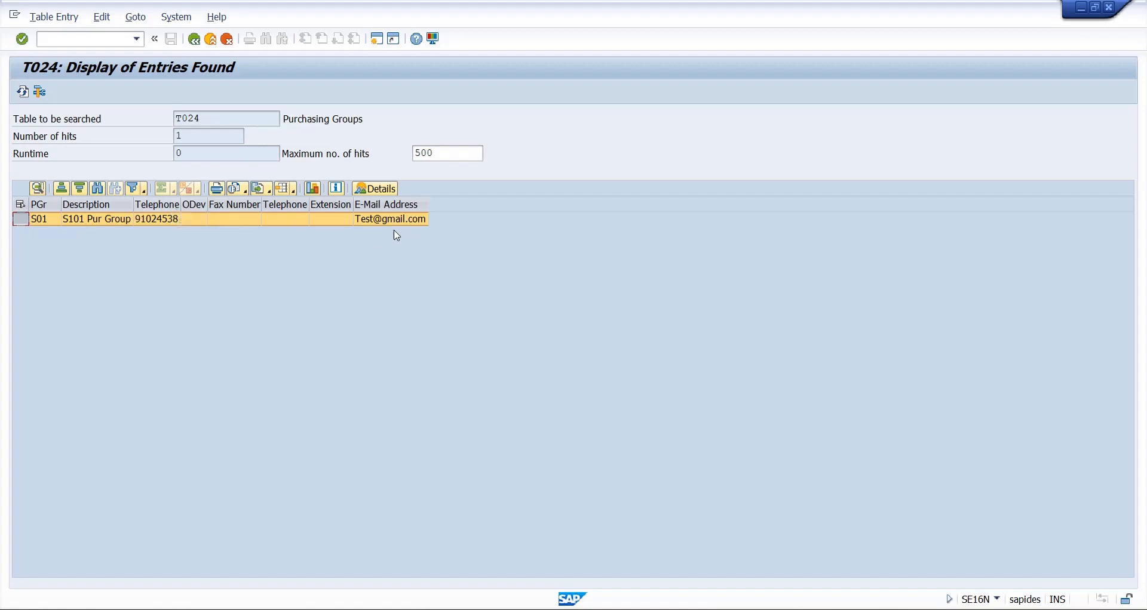
{"action": "mouse_move", "coordinate": [347, 297]}
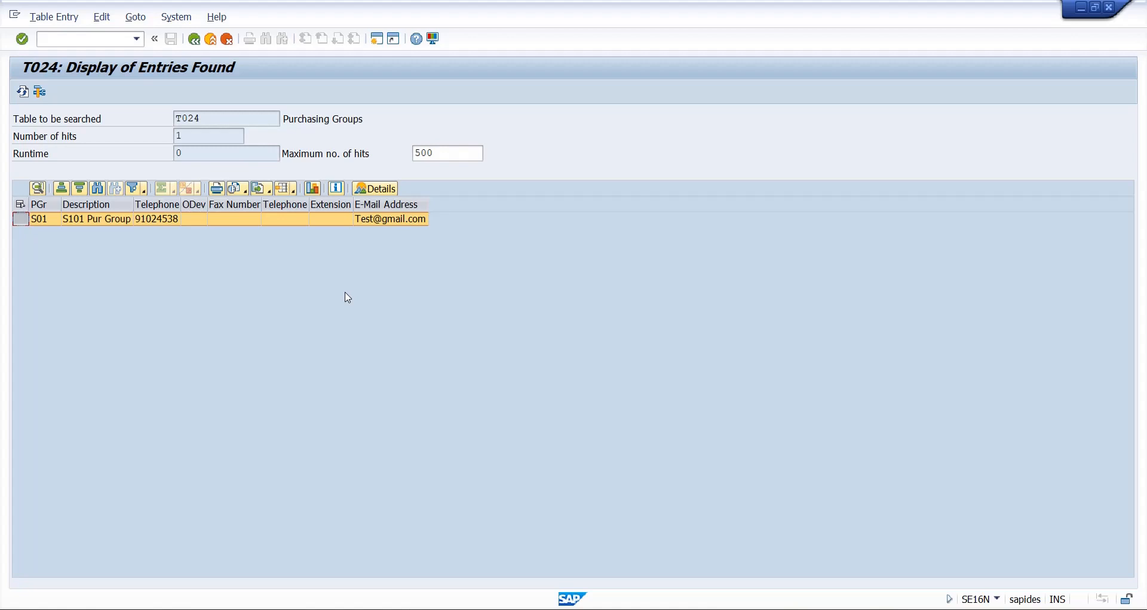
{"action": "mouse_move", "coordinate": [743, 449]}
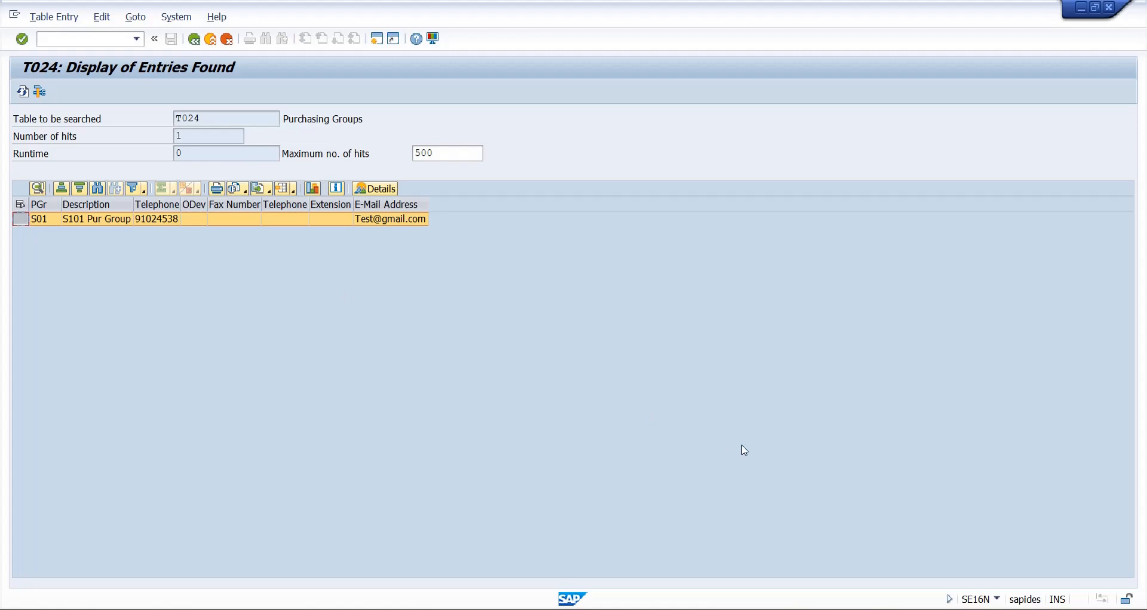